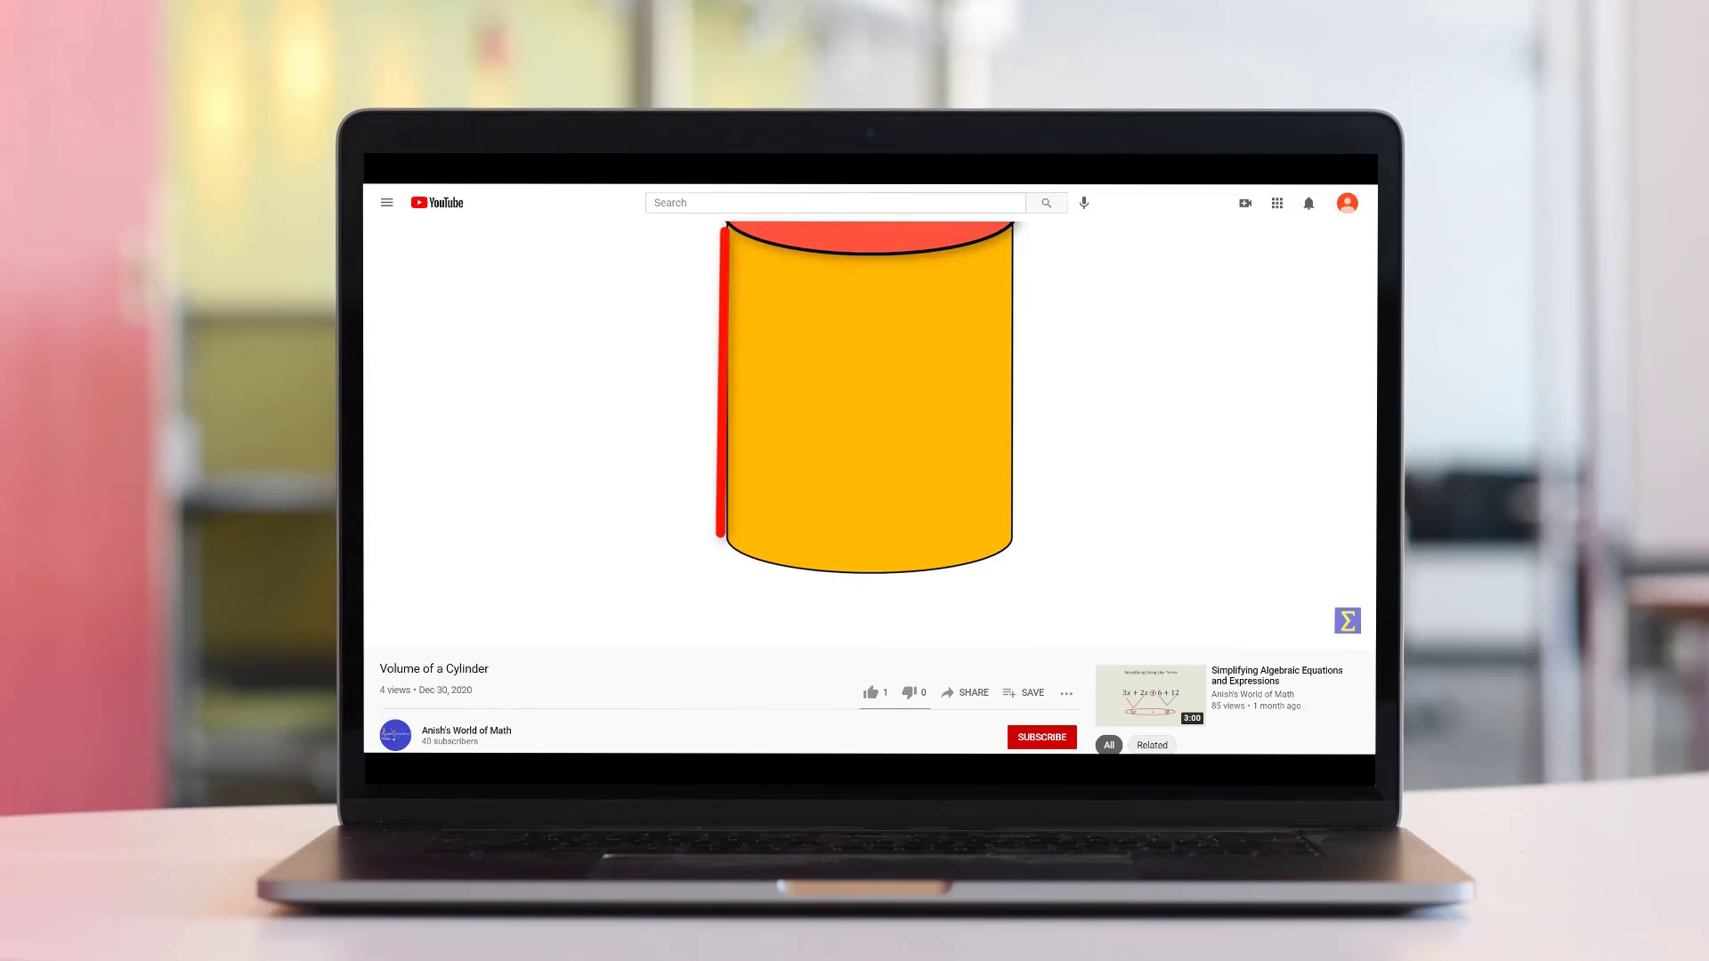
Step: Subscribe to the math channel under the cylinder-volume video
{"action": "left_click", "coordinate": [1039, 737]}
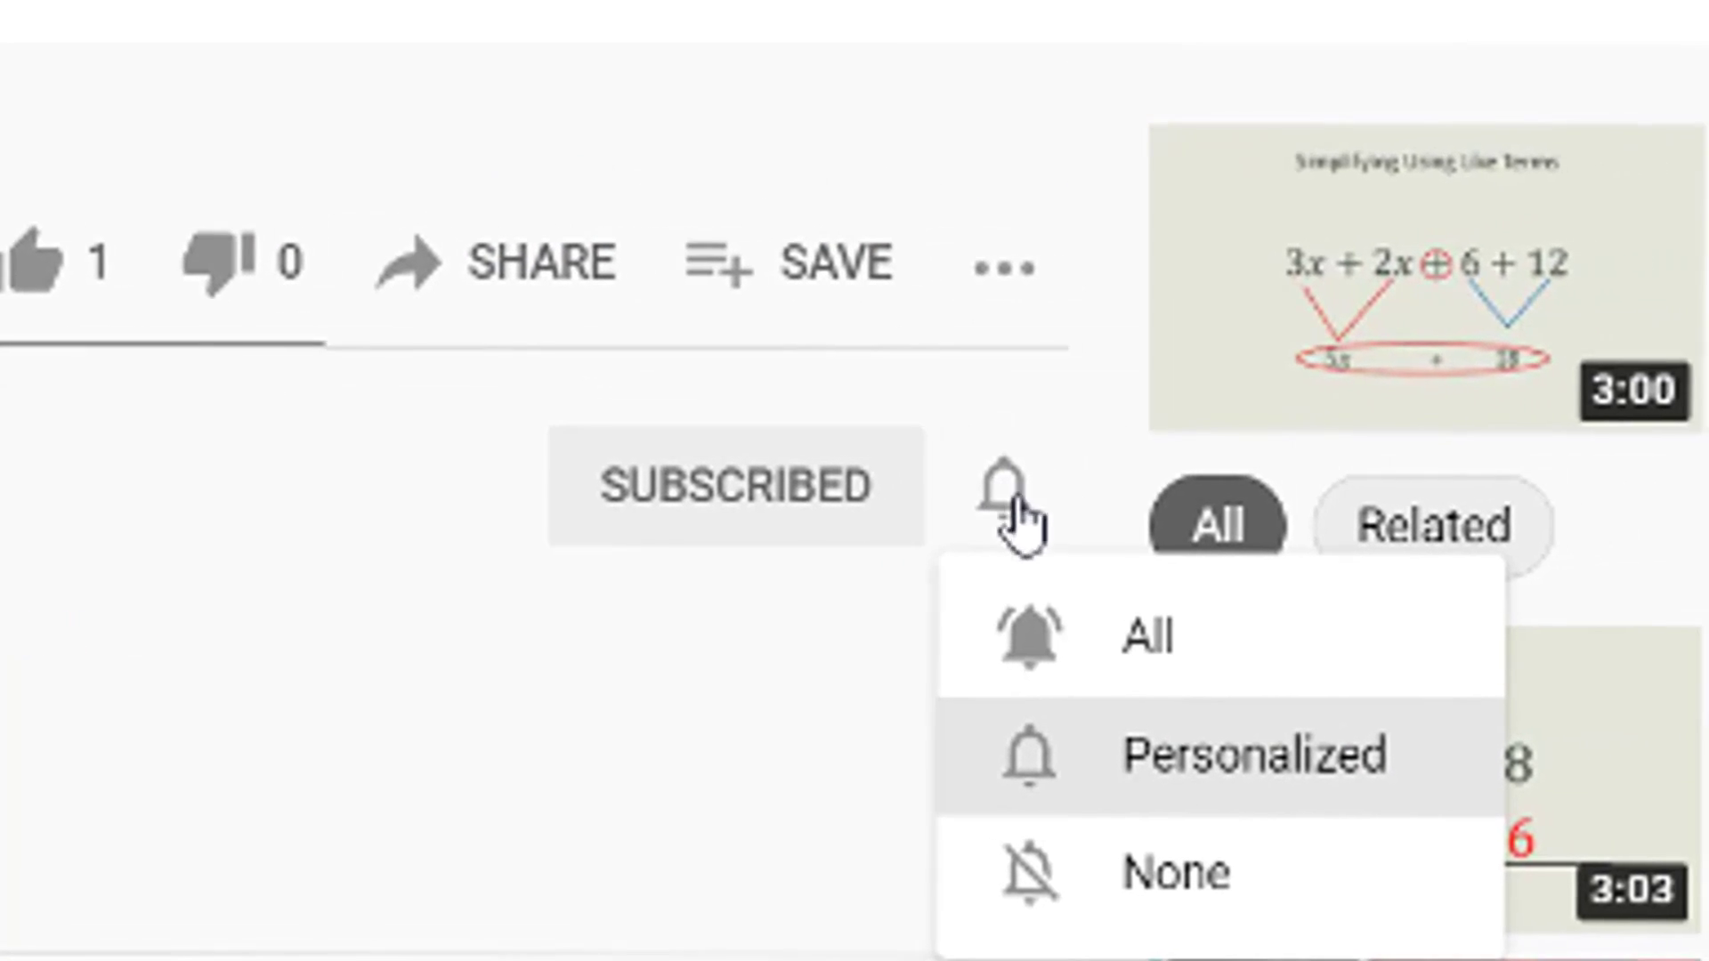